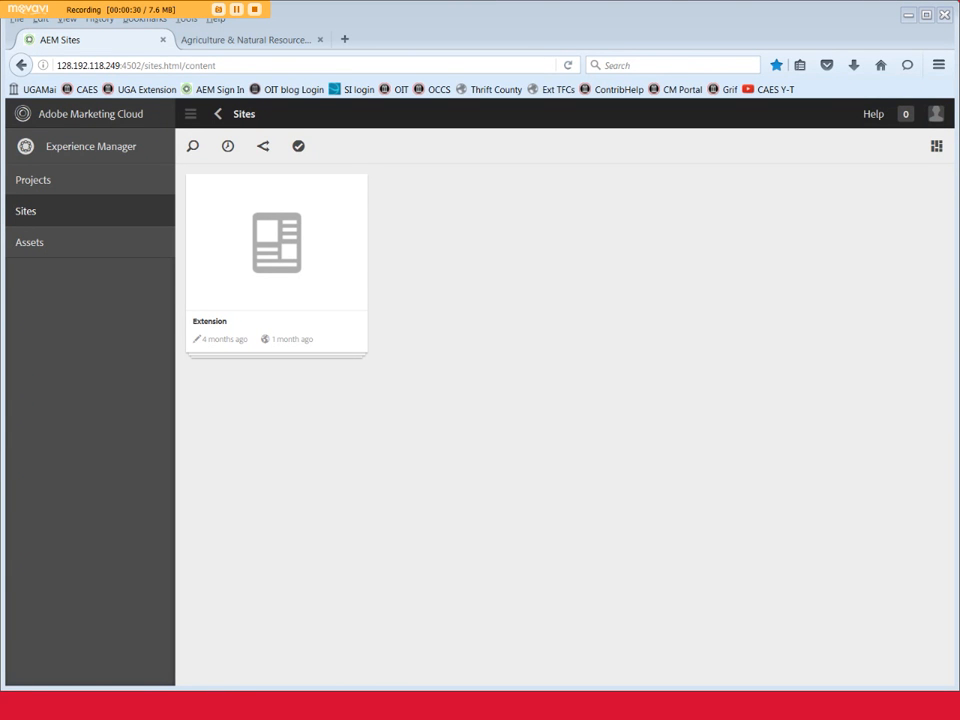
mouse_move(97, 210)
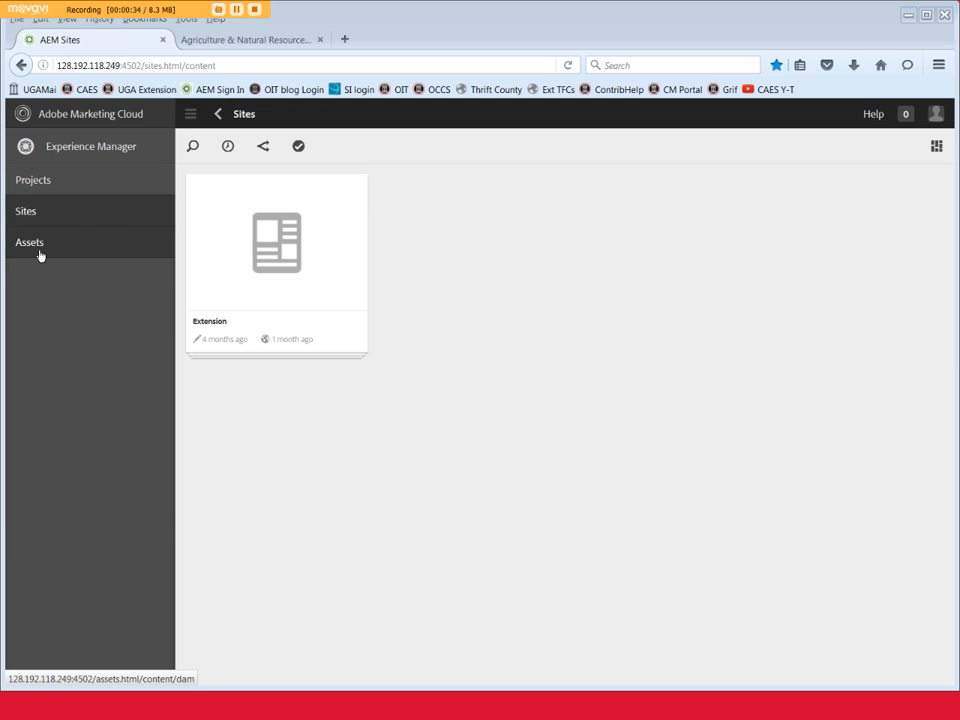
- Go to Assets and into the extension-county-offices folder toward jarret-county > anr
left_click(30, 242)
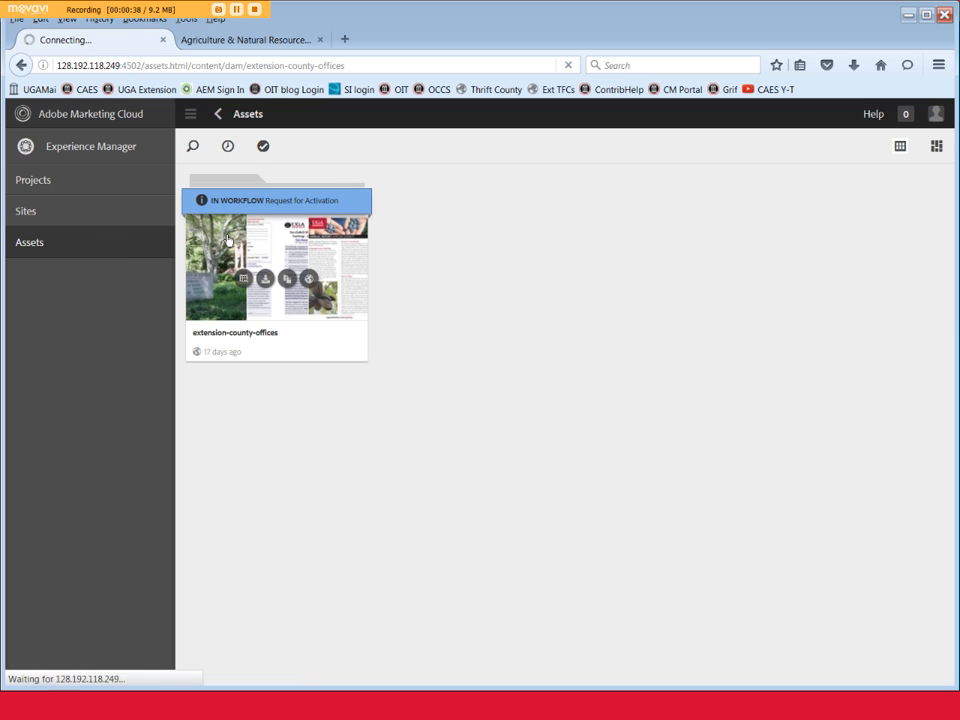
double_click(276, 265)
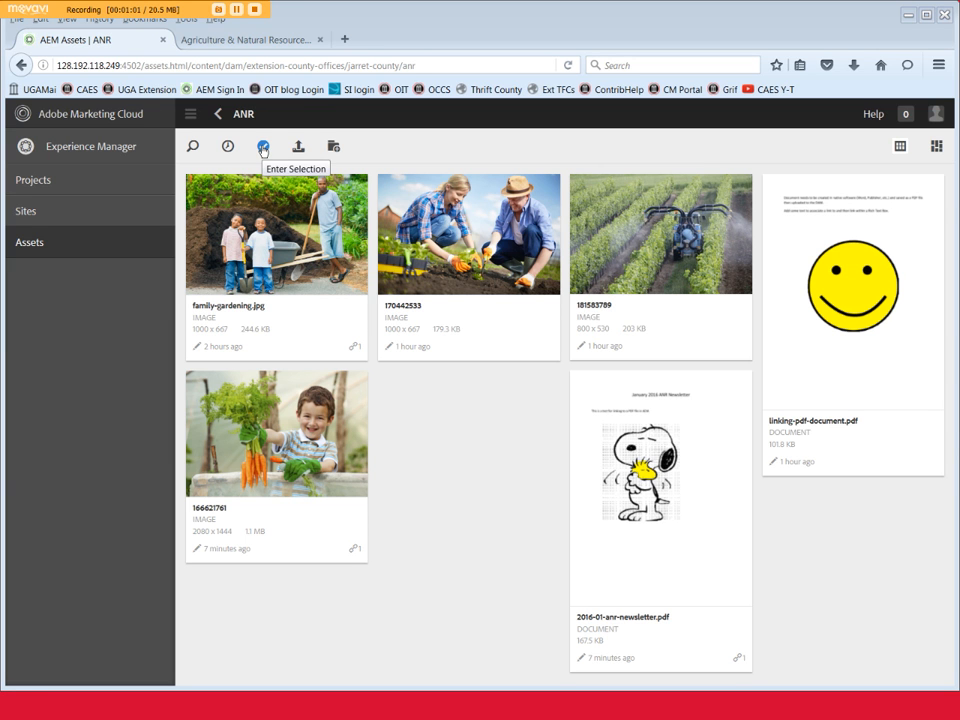
- Enter selection mode and select the 170442533 image and linking-pdf-document.pdf
left_click(263, 146)
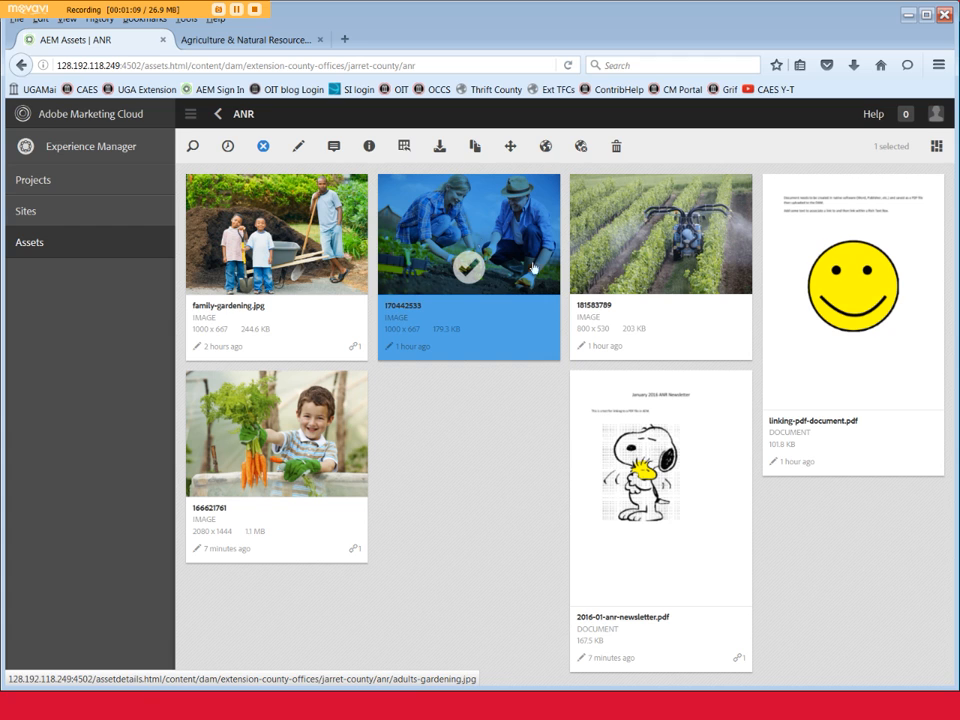
left_click(851, 322)
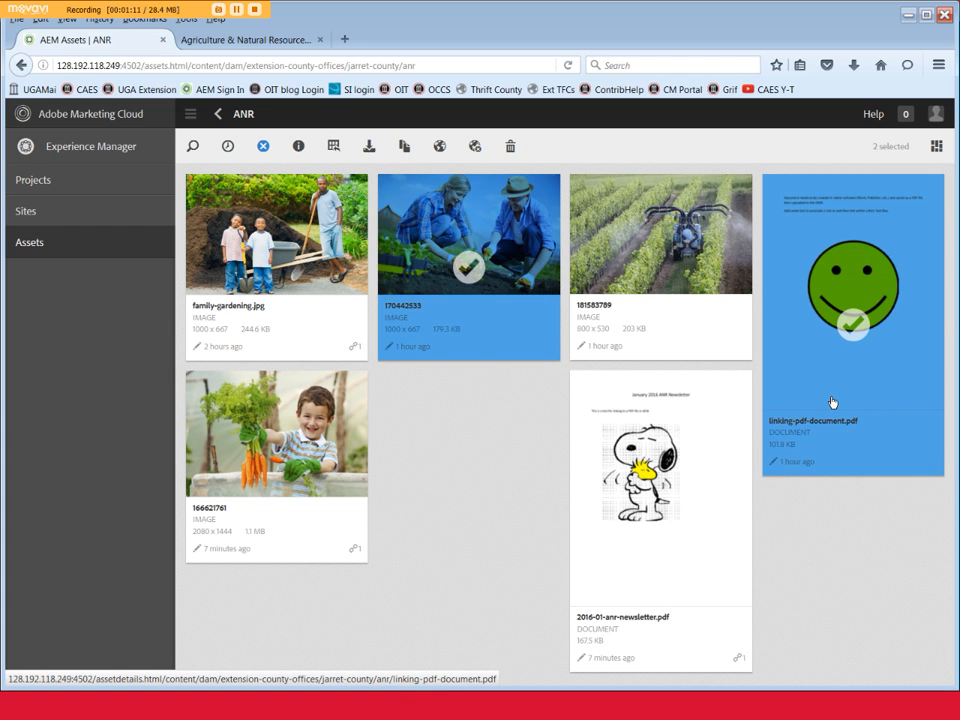
mouse_move(701, 275)
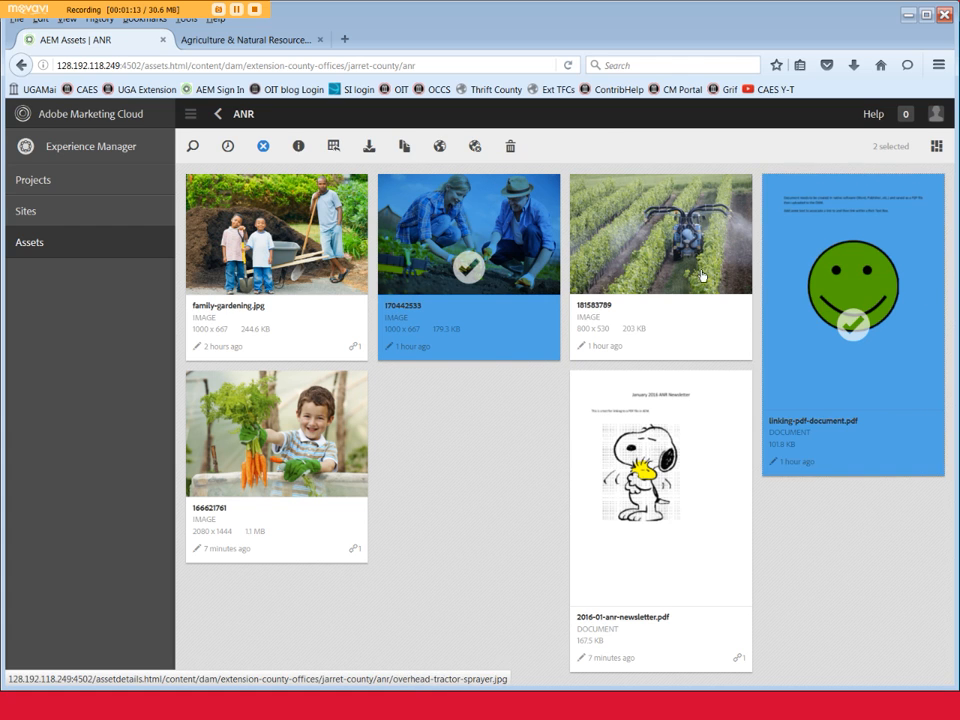
mouse_move(509, 146)
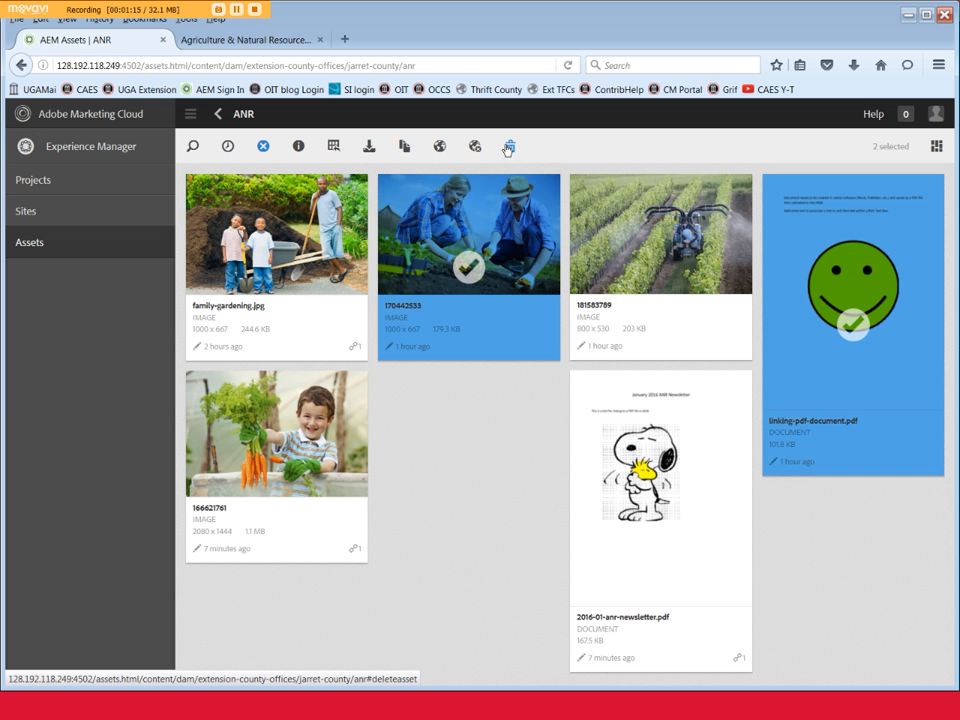
- Delete the 170442533 image and linking-pdf-document.pdf, confirming in the Delete Asset dialog
left_click(508, 146)
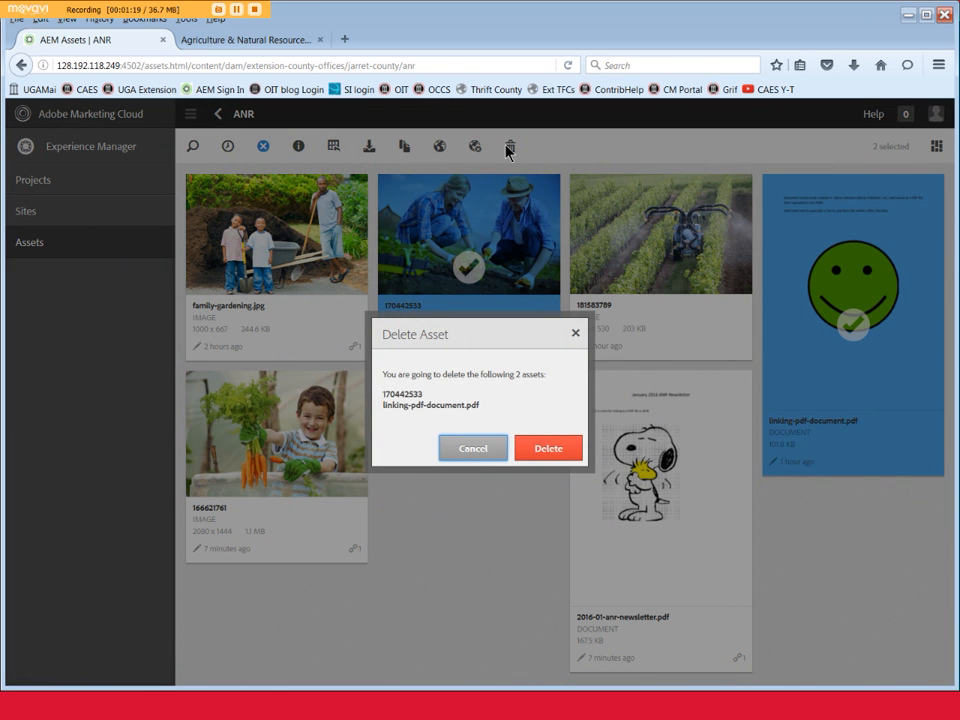
mouse_move(468, 400)
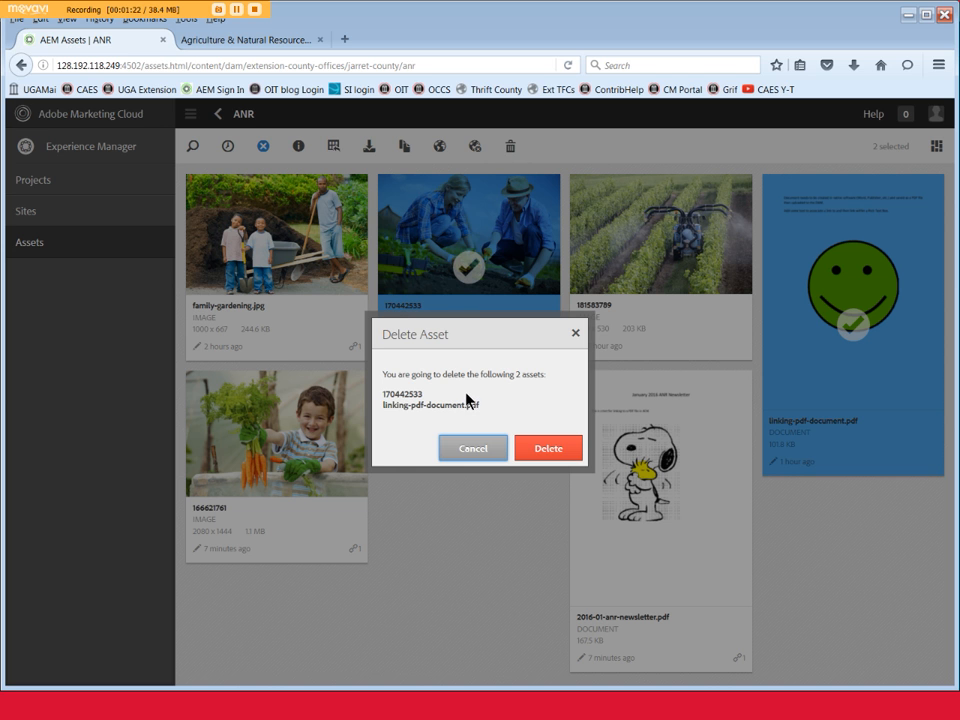
left_click(548, 447)
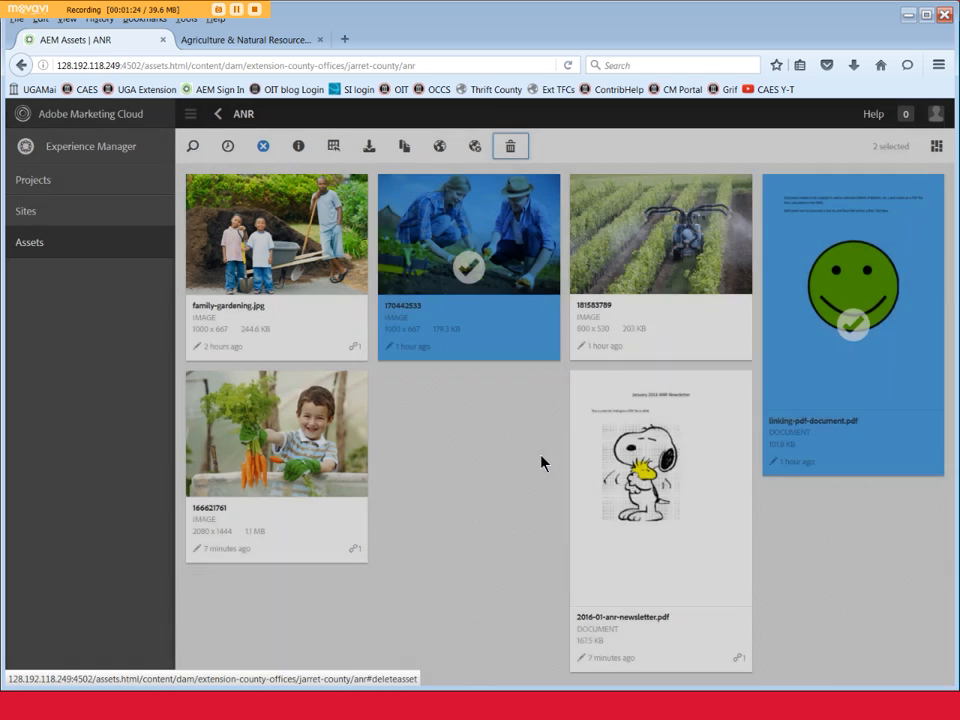
left_click(510, 146)
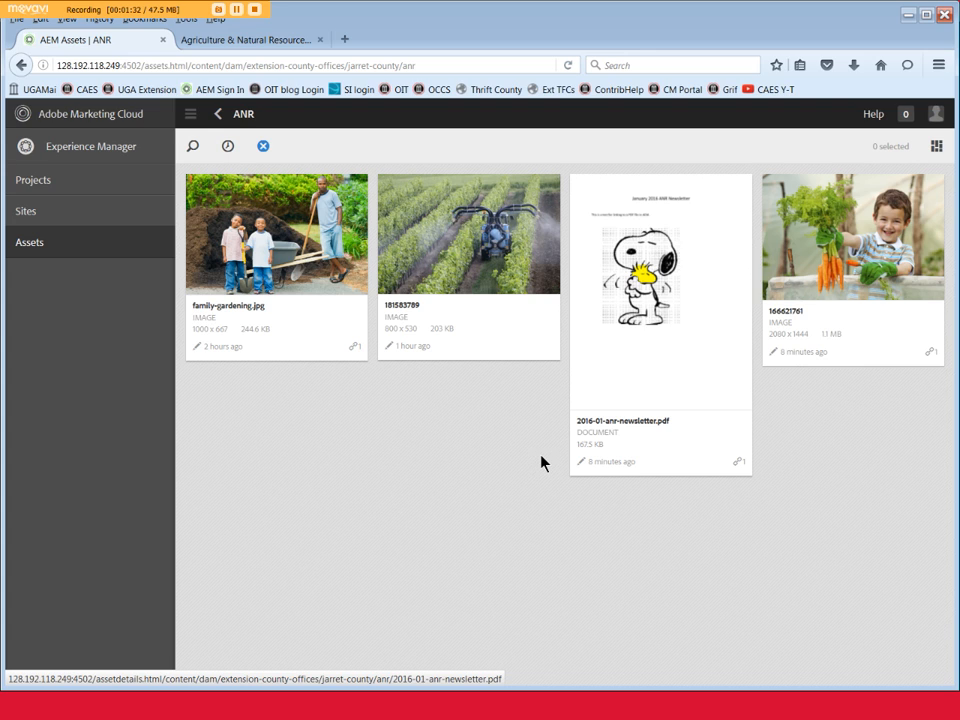
mouse_move(308, 553)
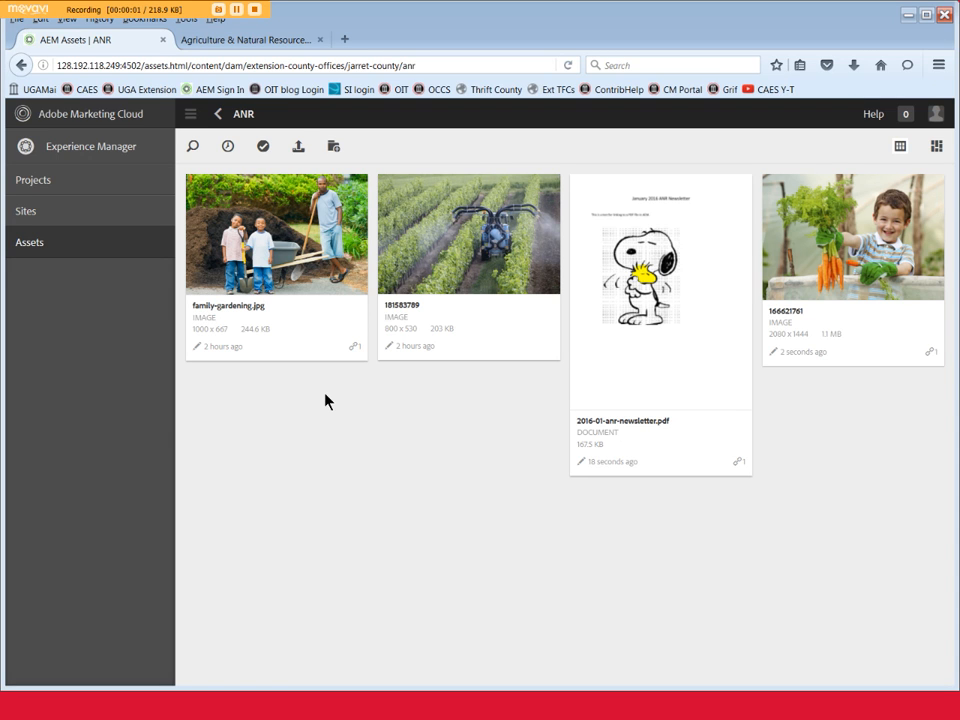
- Select 2016-01-anr-newsletter.pdf and the 166621761 image and confirm their deletion
left_click(264, 146)
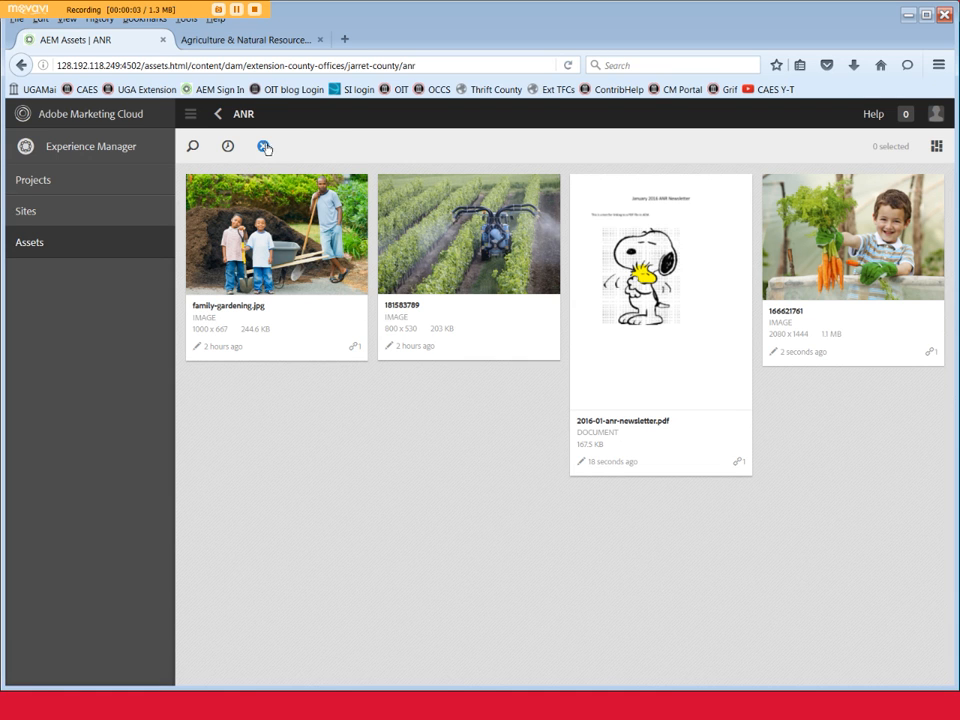
left_click(660, 290)
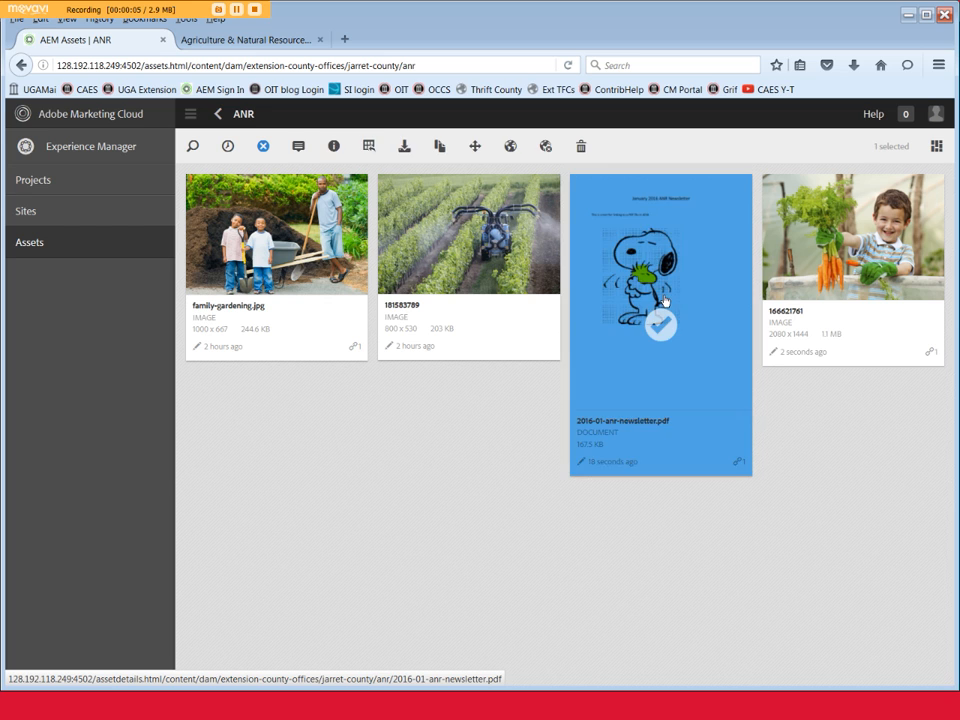
mouse_move(828, 260)
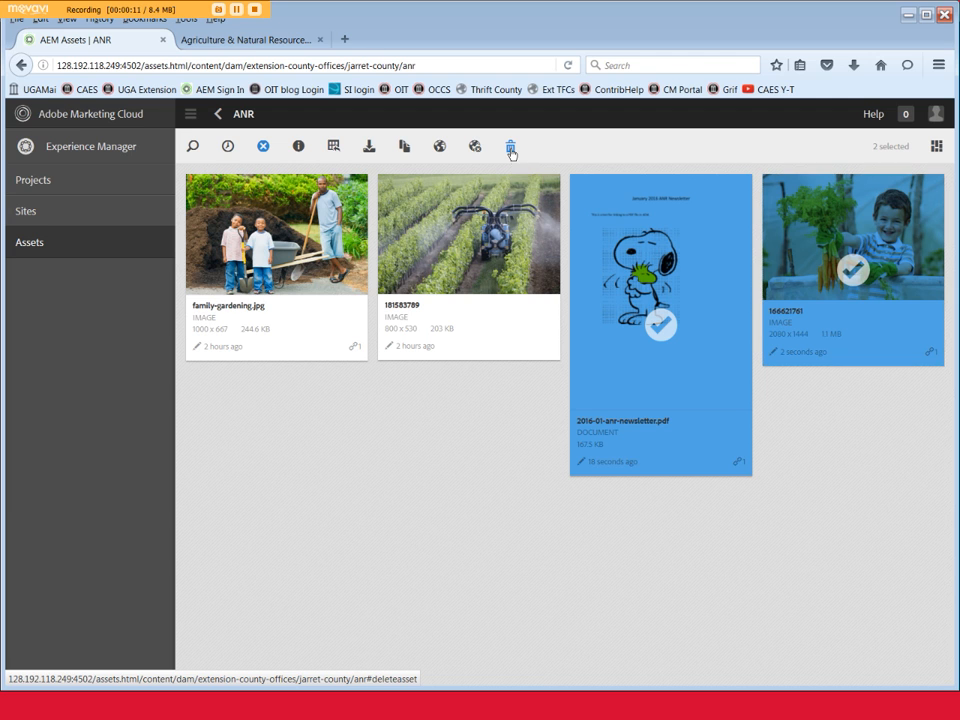
left_click(510, 146)
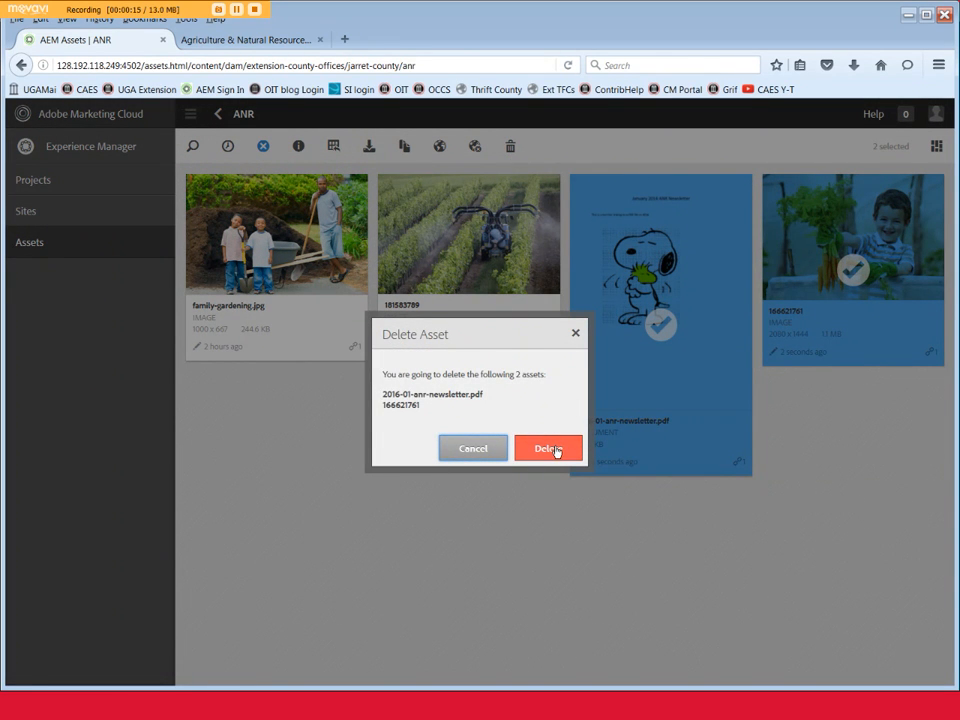
left_click(548, 447)
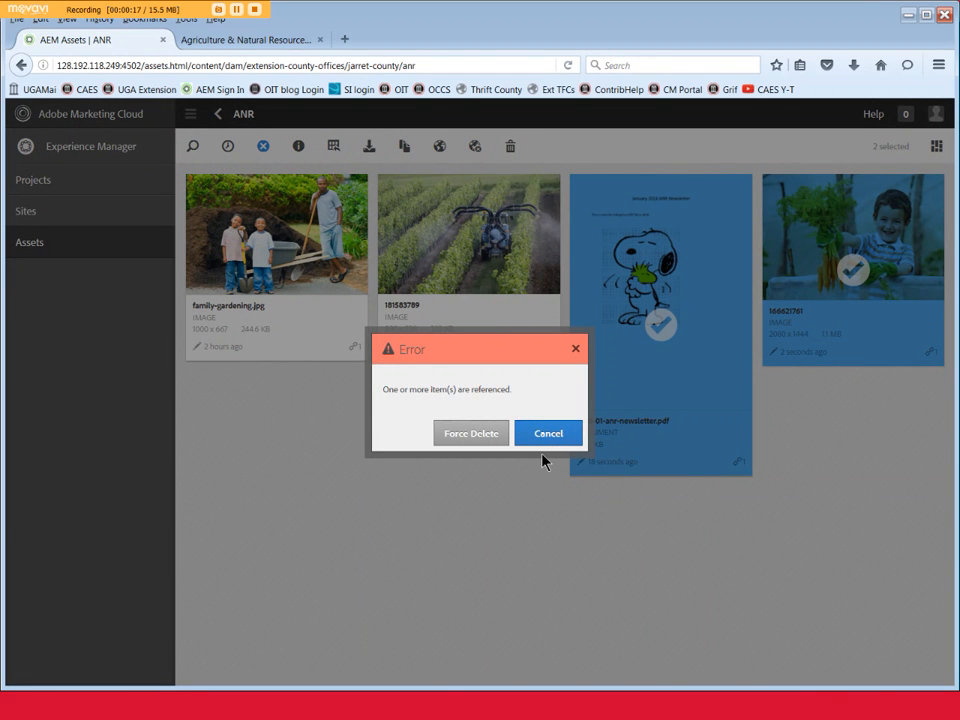
mouse_move(503, 467)
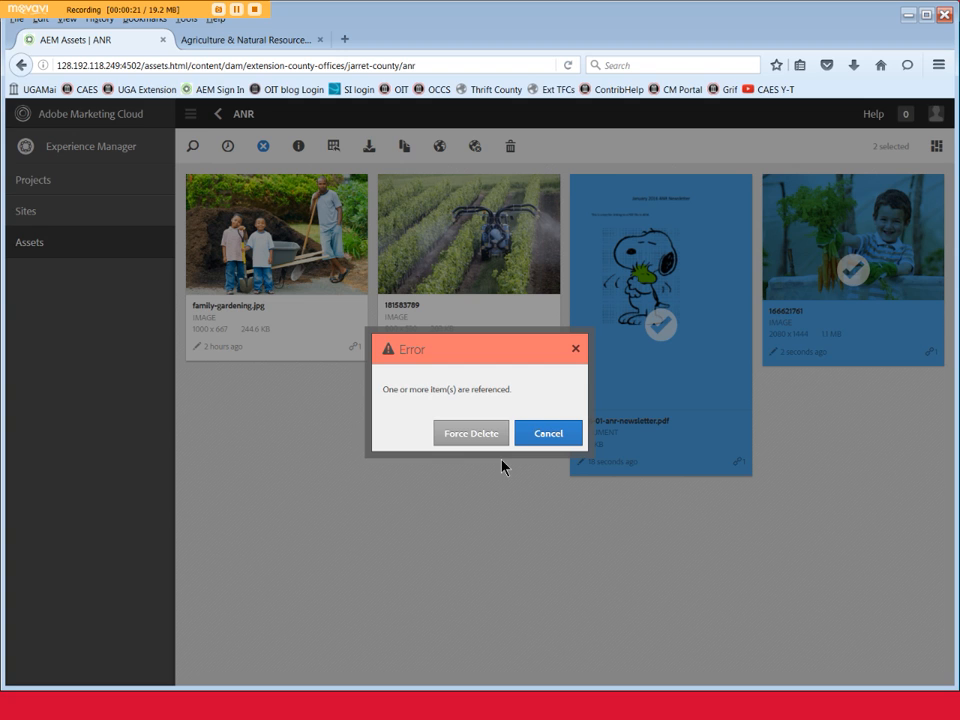
mouse_move(471, 433)
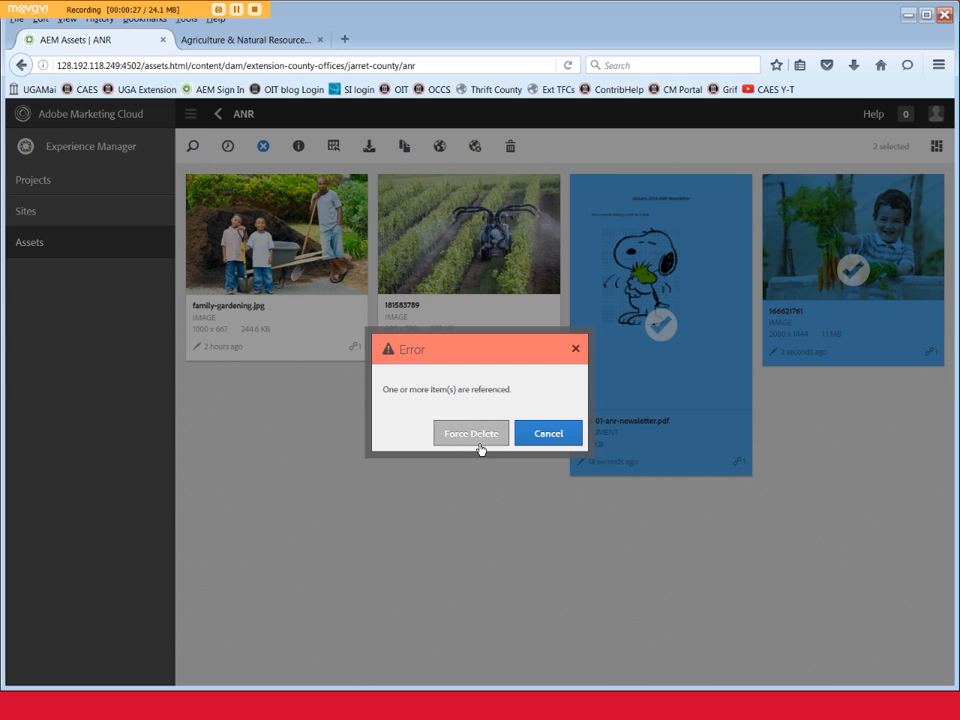
mouse_move(482, 458)
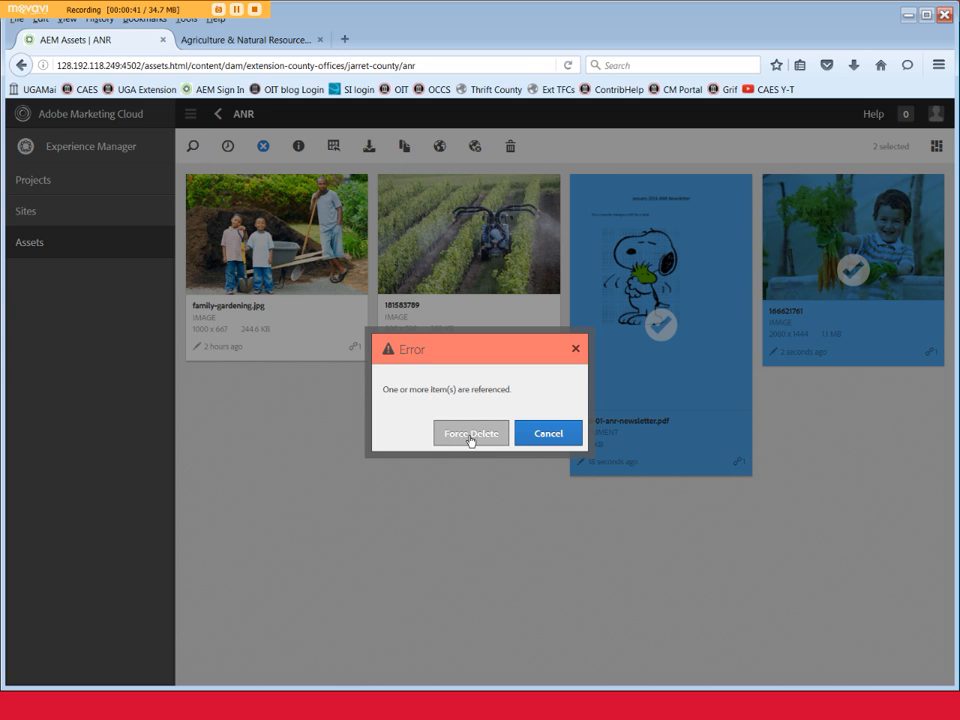
- Force Delete the referenced newsletter and 166621761 image, then view the Agriculture & Natural Resources page
left_click(470, 433)
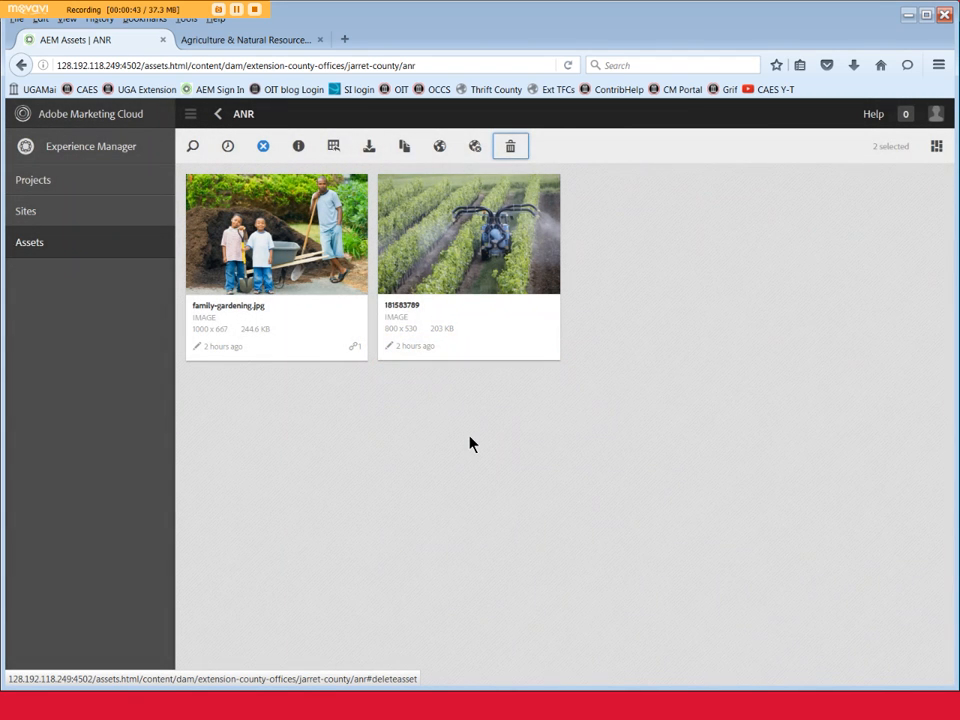
left_click(263, 146)
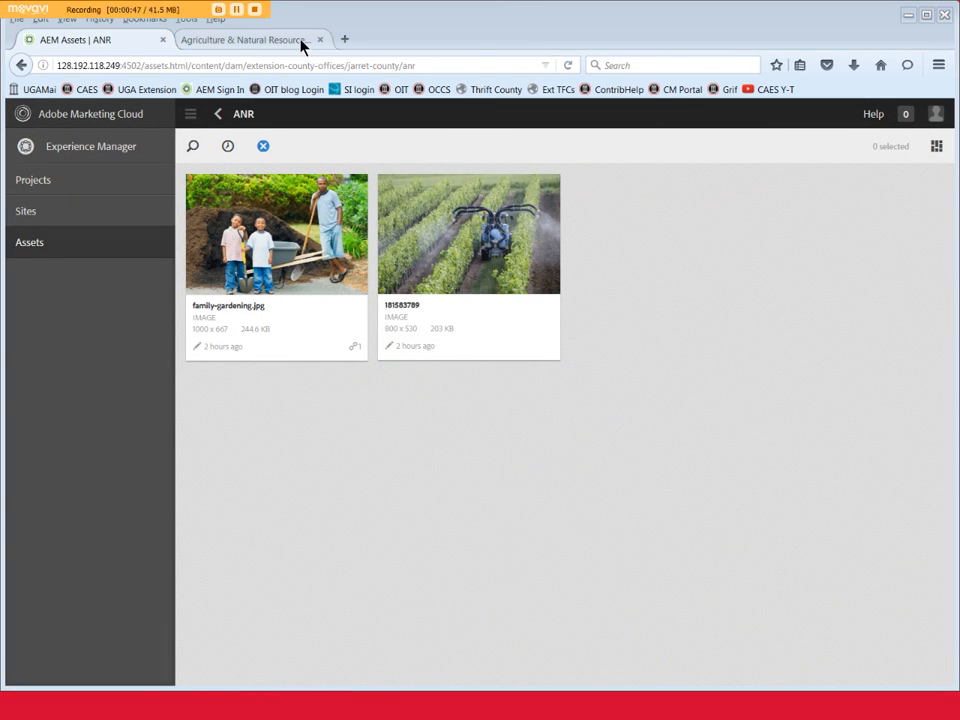
left_click(245, 39)
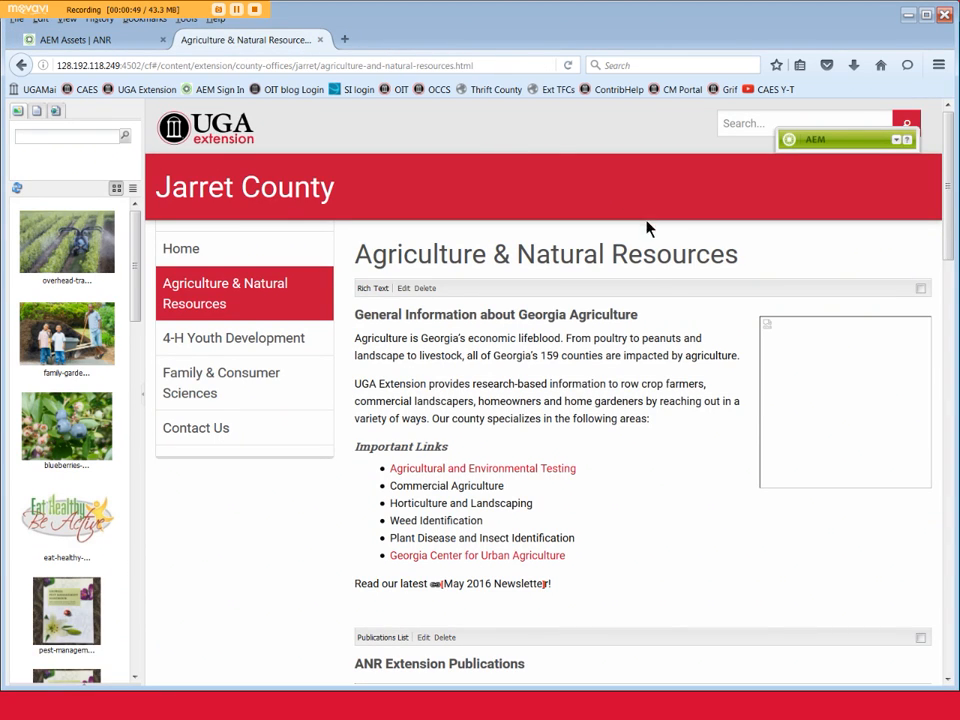
mouse_move(897, 379)
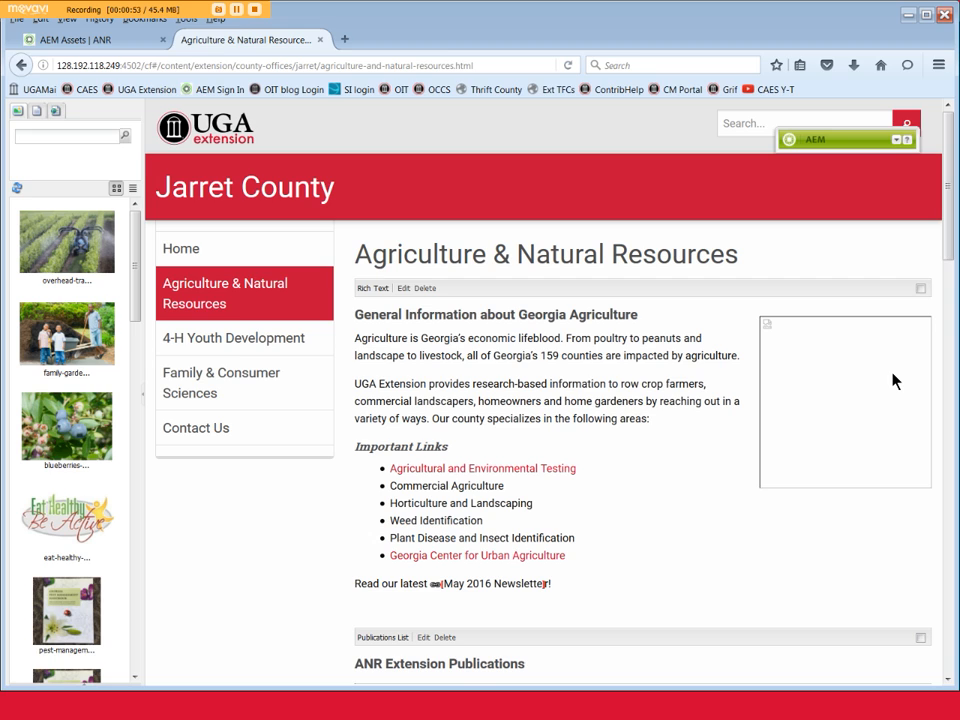
mouse_move(518, 607)
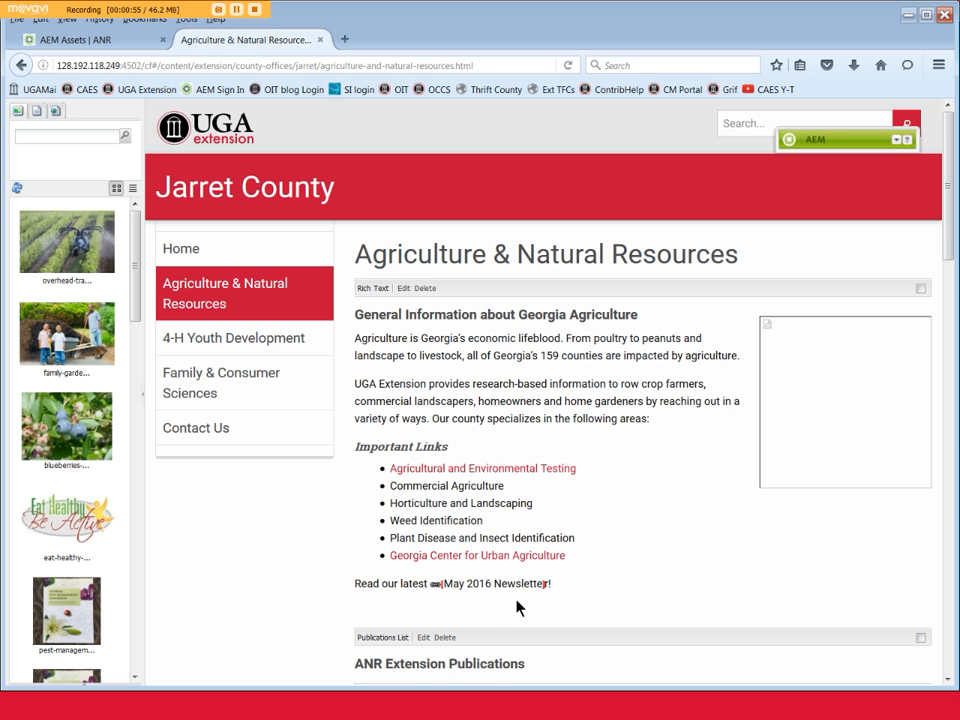
mouse_move(515, 610)
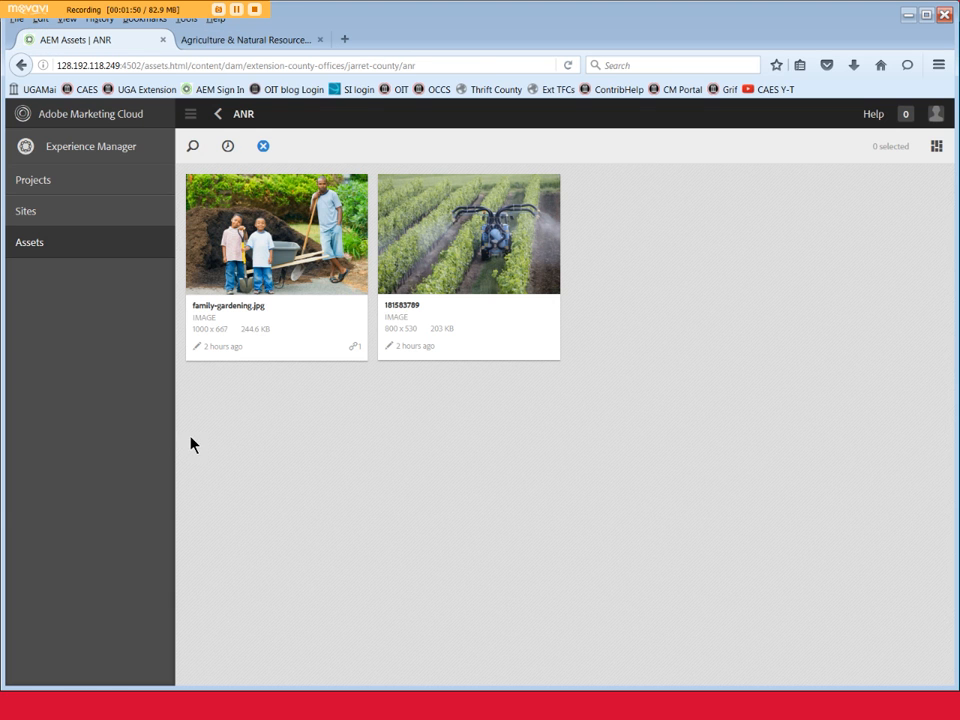
mouse_move(259, 411)
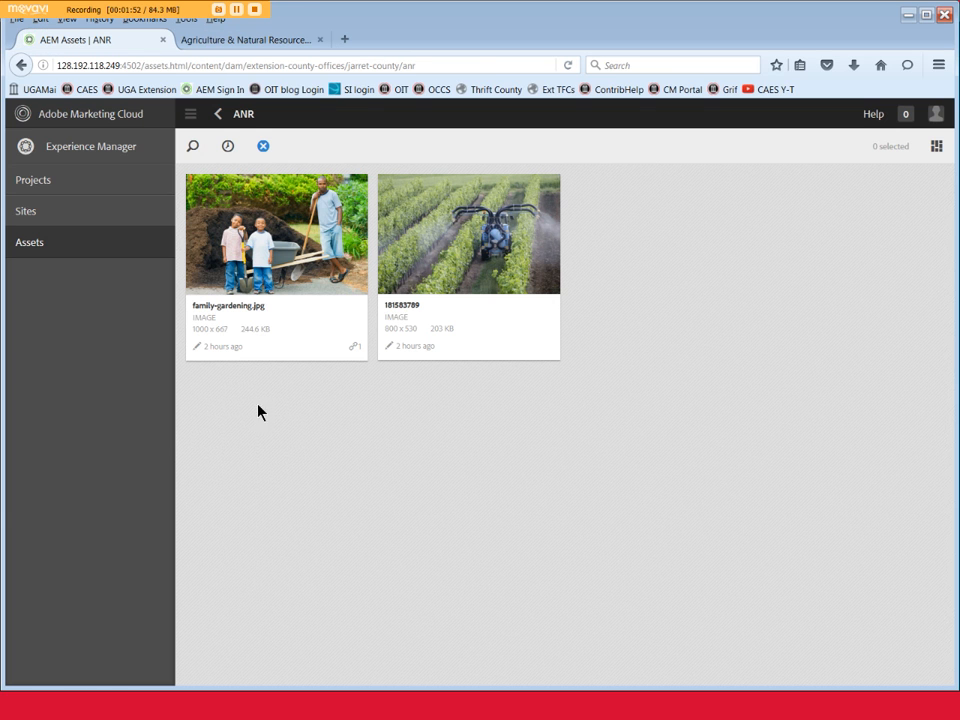
mouse_move(262, 278)
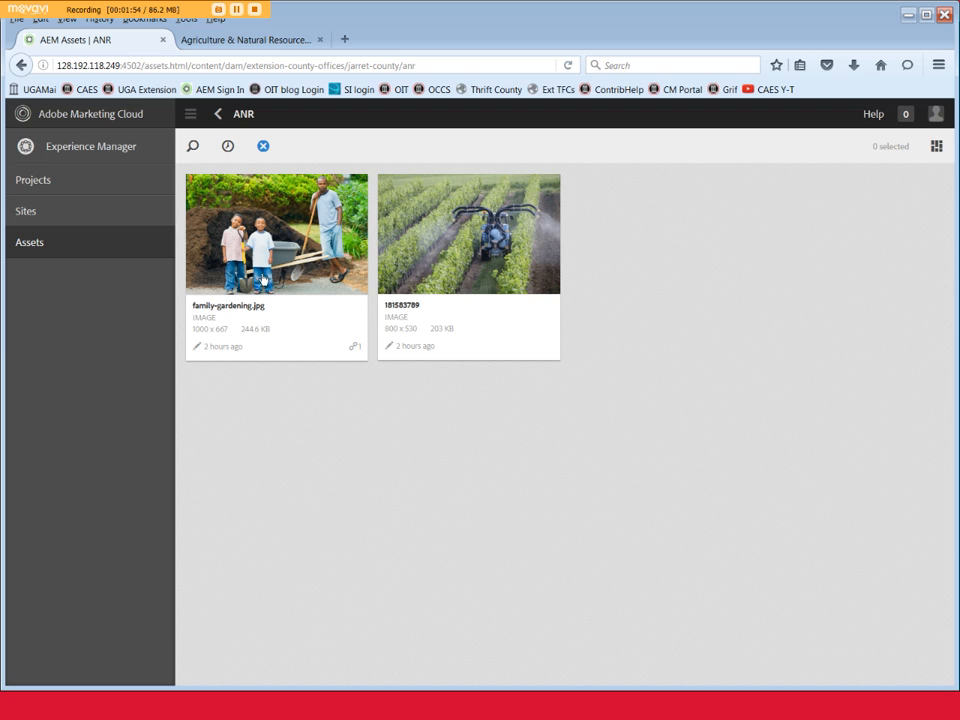
mouse_move(263, 146)
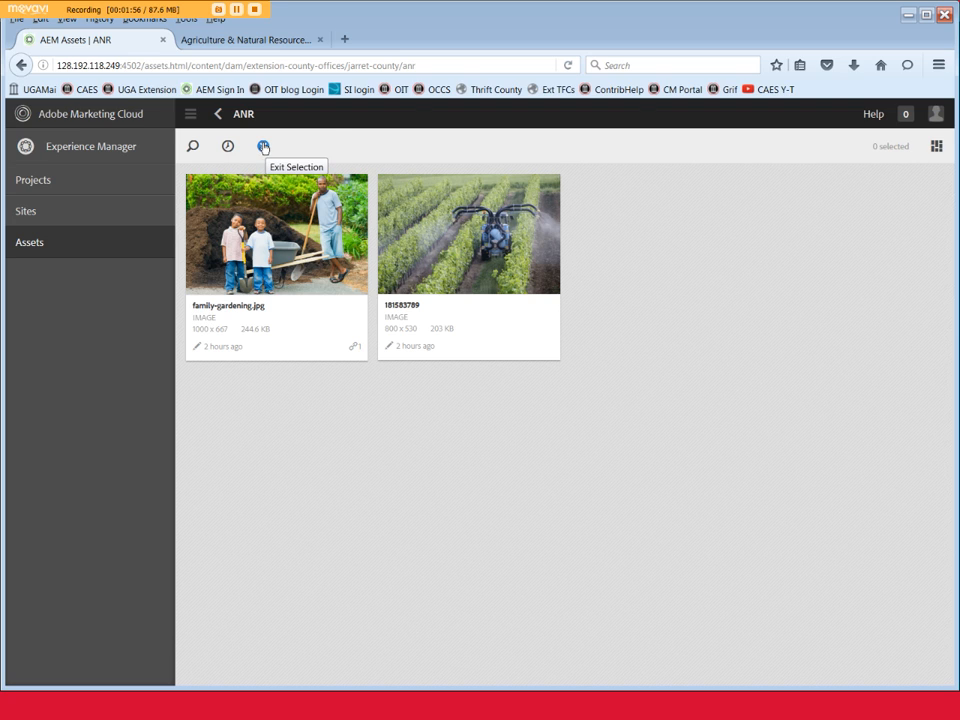
- Exit selection mode in the ANR folder, leaving family-gardening.jpg and the 181583789 image
left_click(263, 146)
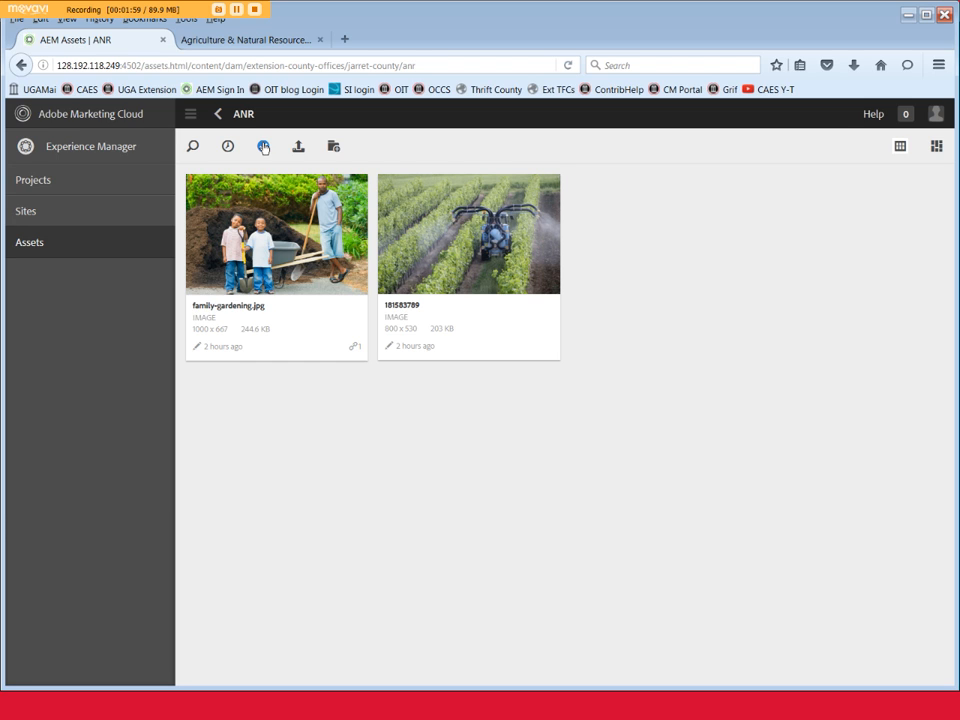